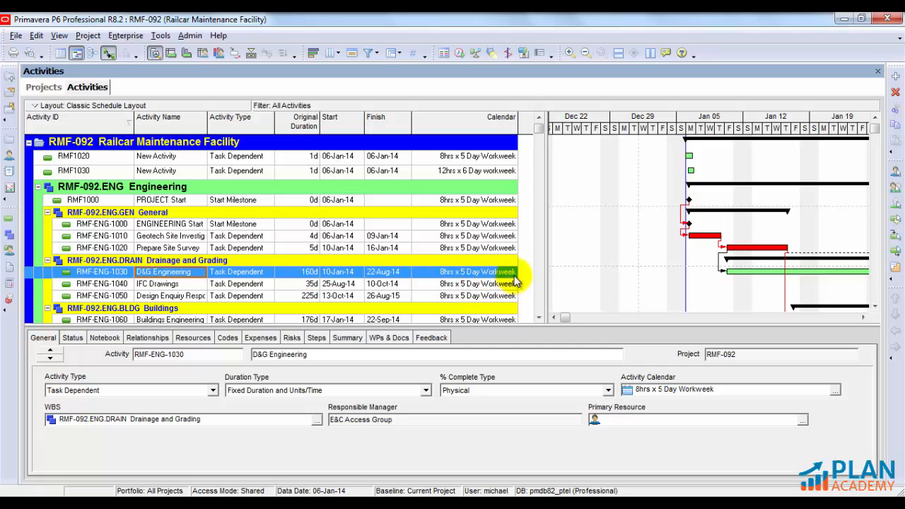
# Assign RMF-ENG-1030 D&G Engineering the 12hrs x 6 Day workweek calendar.
pyautogui.click(832, 389)
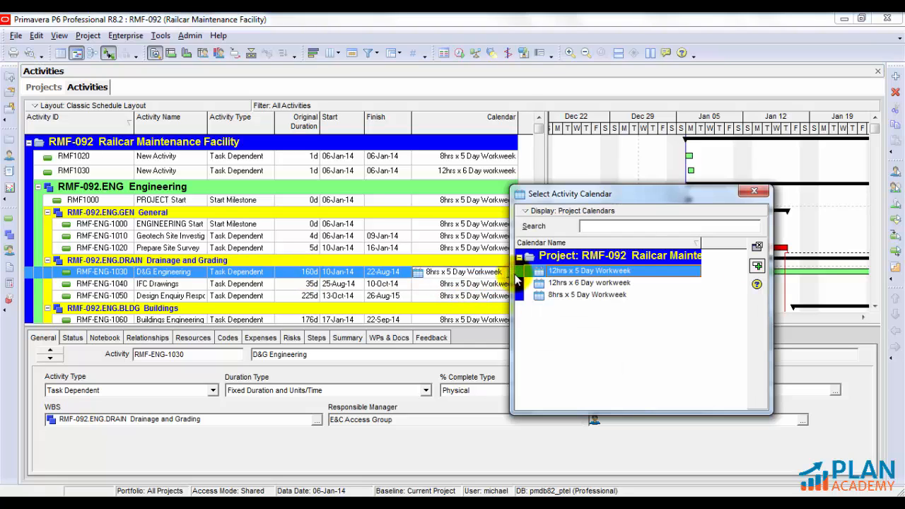
pyautogui.click(589, 282)
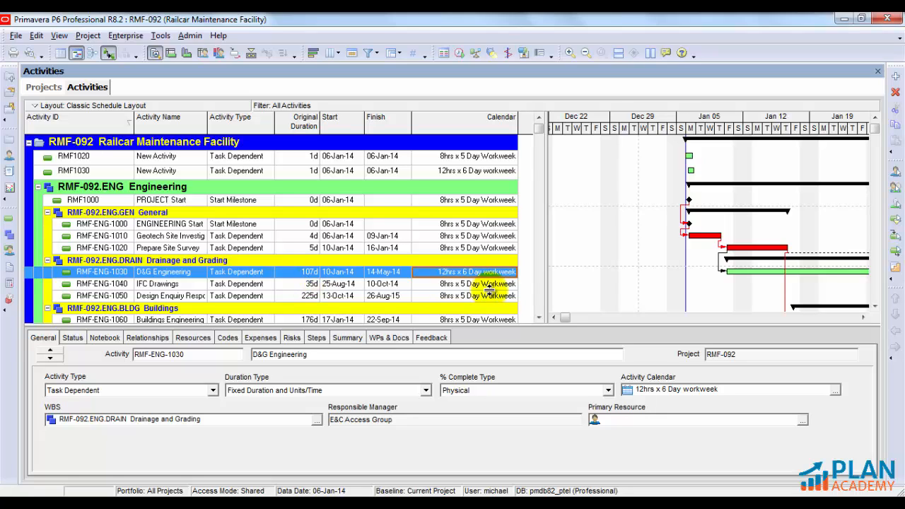
pyautogui.moveTo(503, 283)
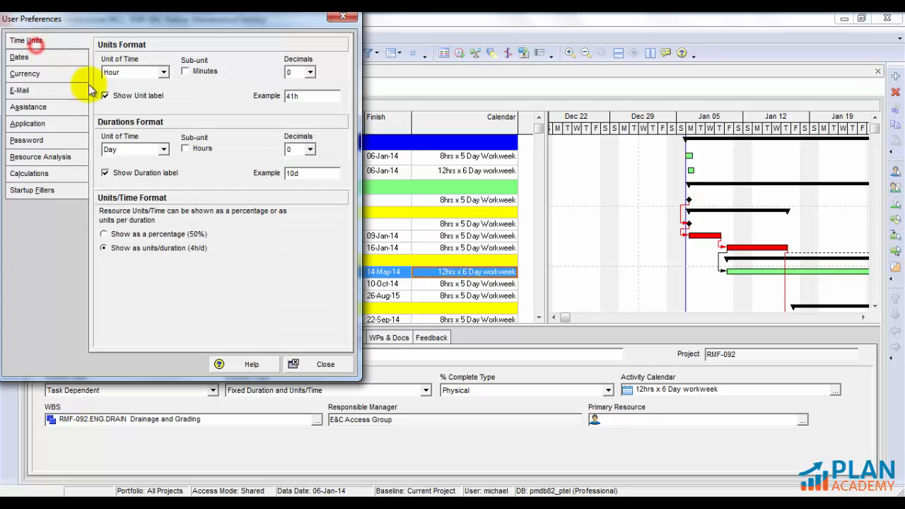
# Set the Durations Format unit of time to Hour in User Preferences.
pyautogui.click(162, 150)
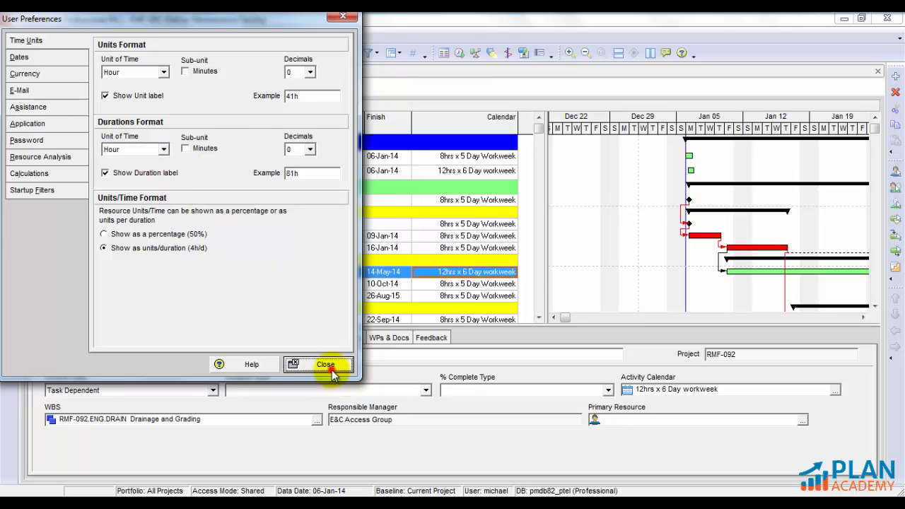
pyautogui.click(324, 364)
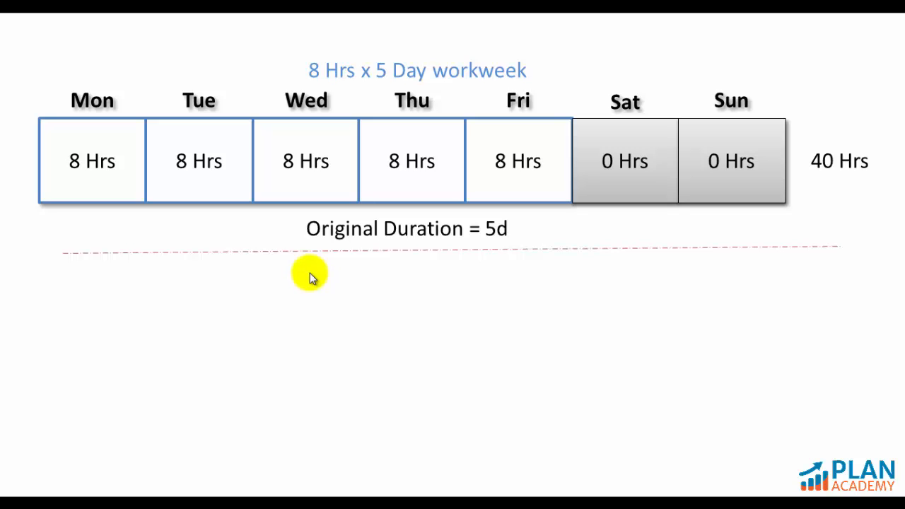
pyautogui.moveTo(393, 305)
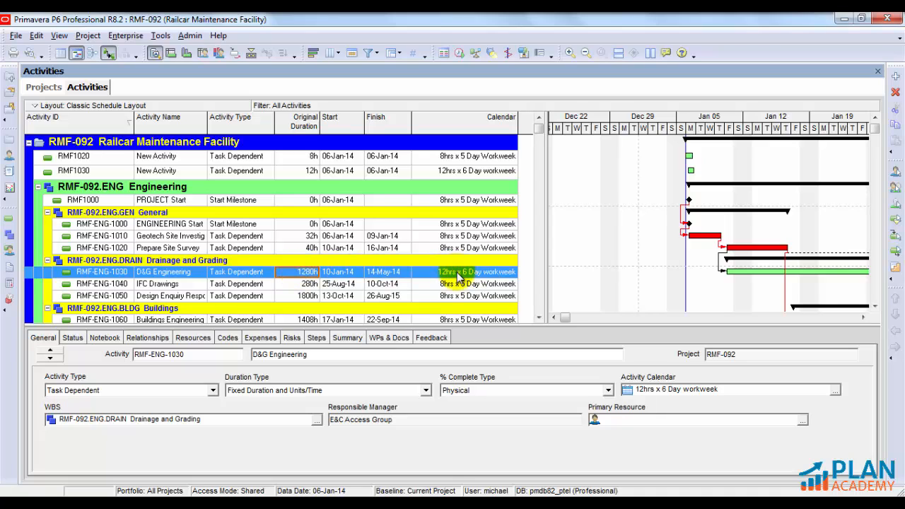
pyautogui.click(73, 156)
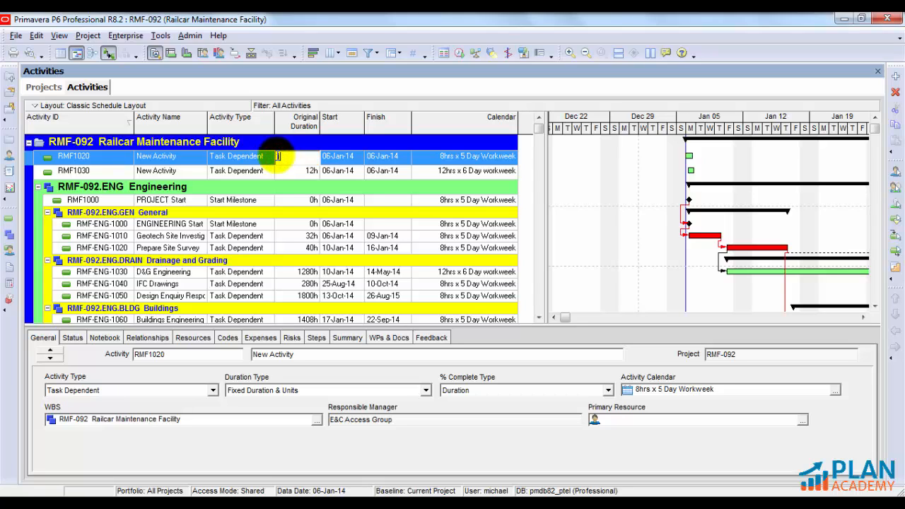
pyautogui.write('1d')
pyautogui.click(297, 170)
pyautogui.write('1')
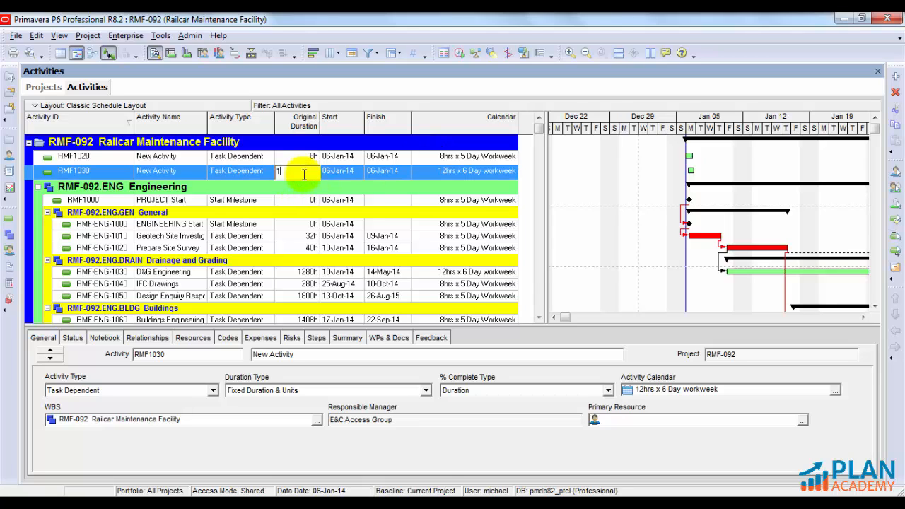
pyautogui.write('2h')
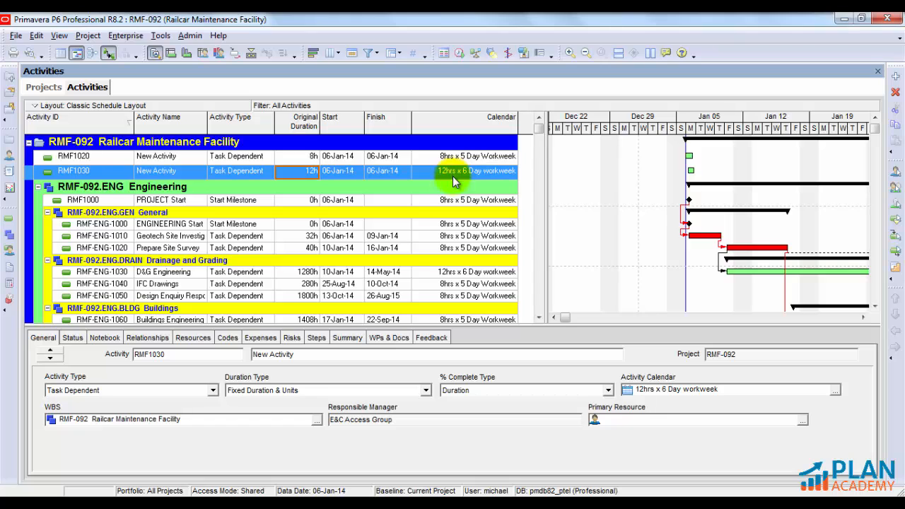
# Review the 8hrs x 5 Day Workweek calendar and its hours-per-time-period settings.
pyautogui.click(835, 389)
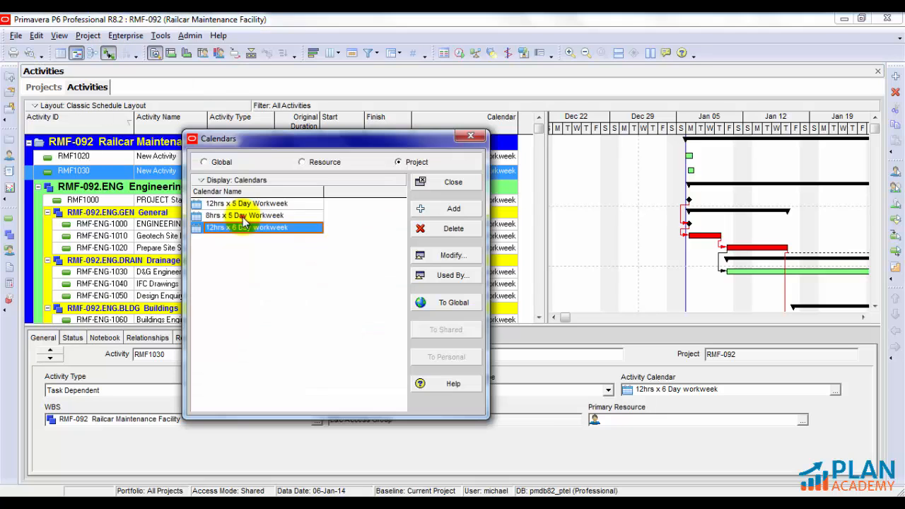
pyautogui.click(243, 215)
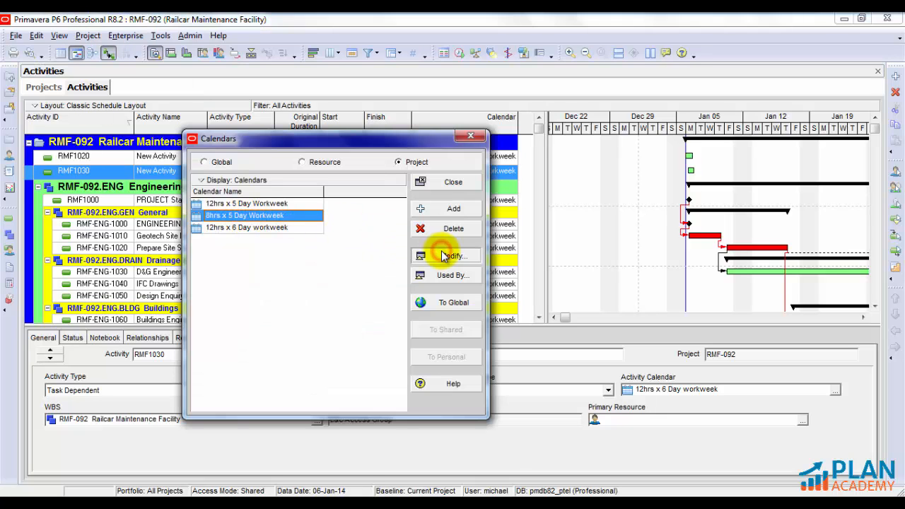
pyautogui.click(444, 256)
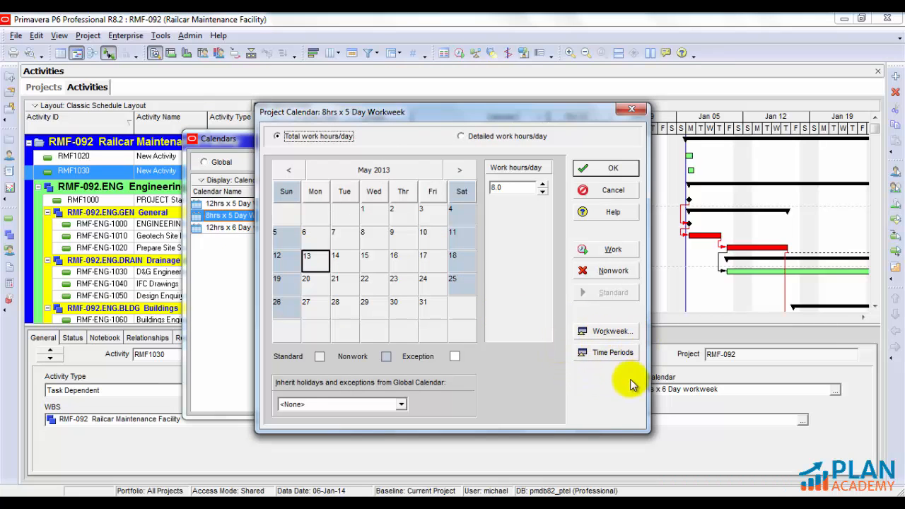
pyautogui.moveTo(595, 353)
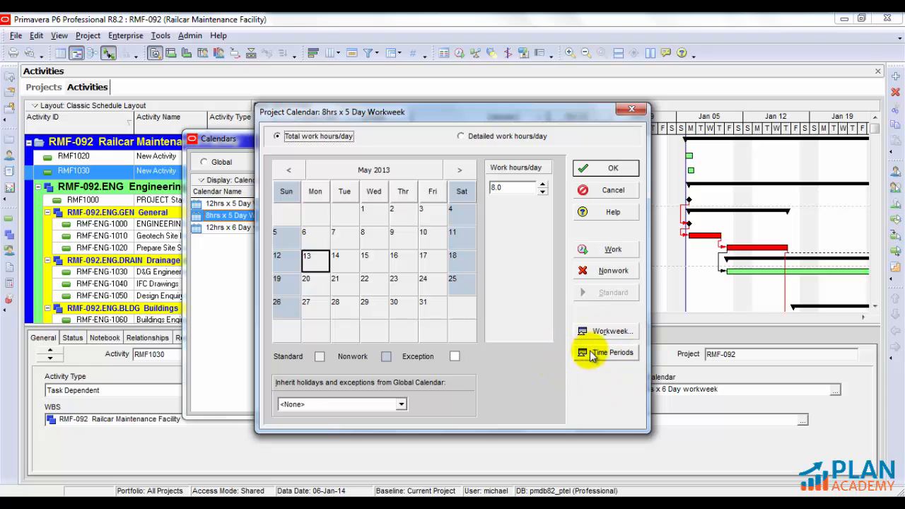
pyautogui.click(607, 352)
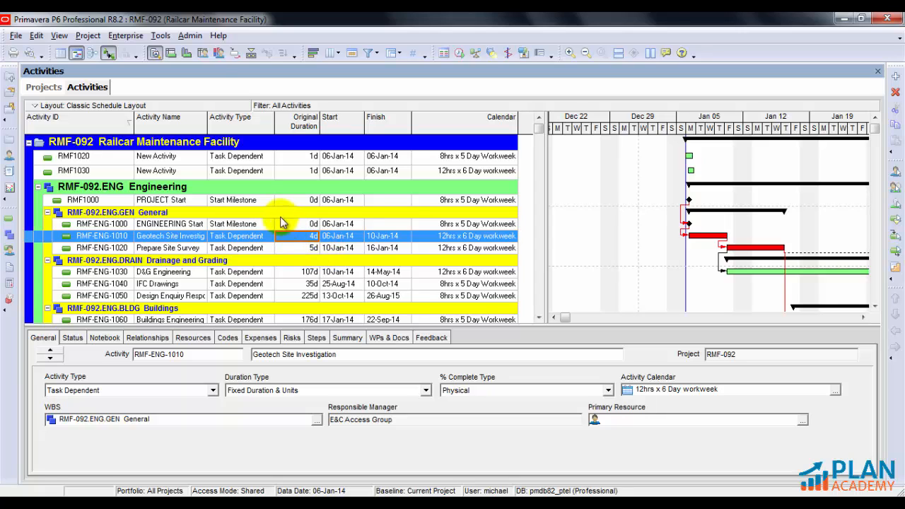
# Open the saved '8hr Cal to 12hr Cal' global change in Modify mode.
pyautogui.click(161, 36)
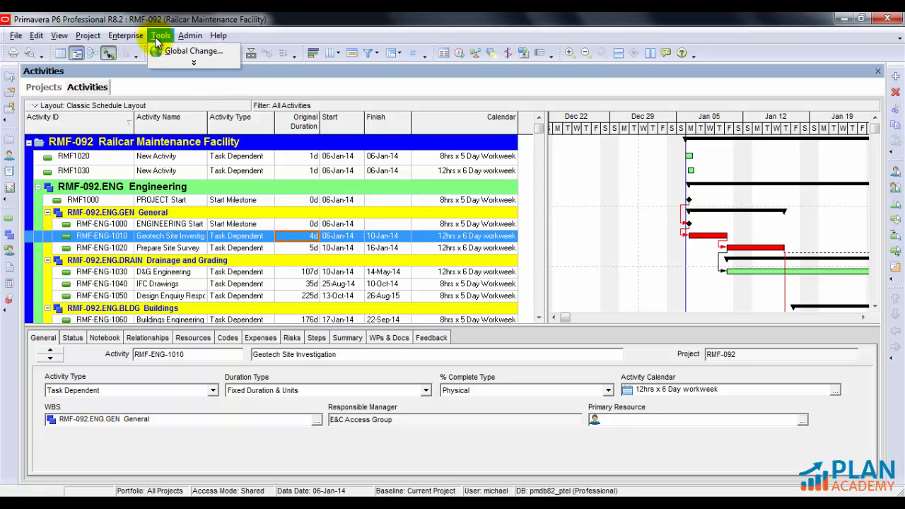
pyautogui.click(160, 35)
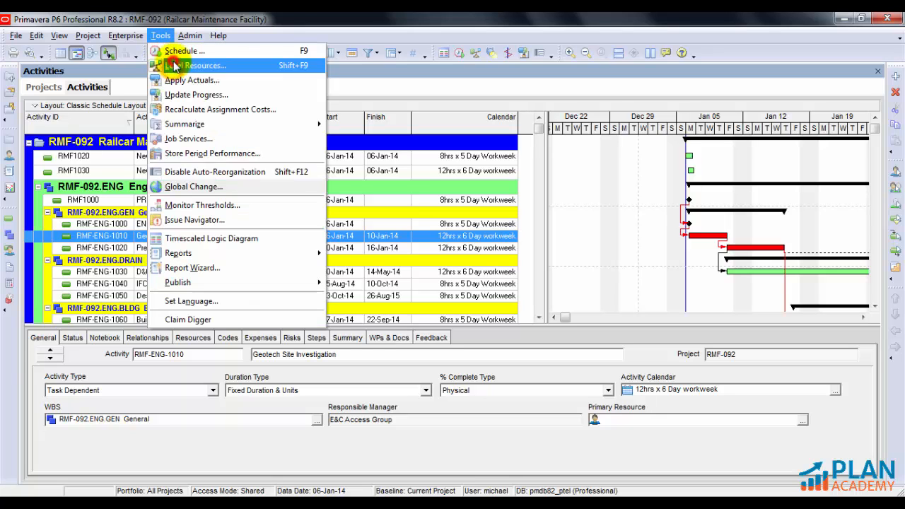
pyautogui.click(194, 185)
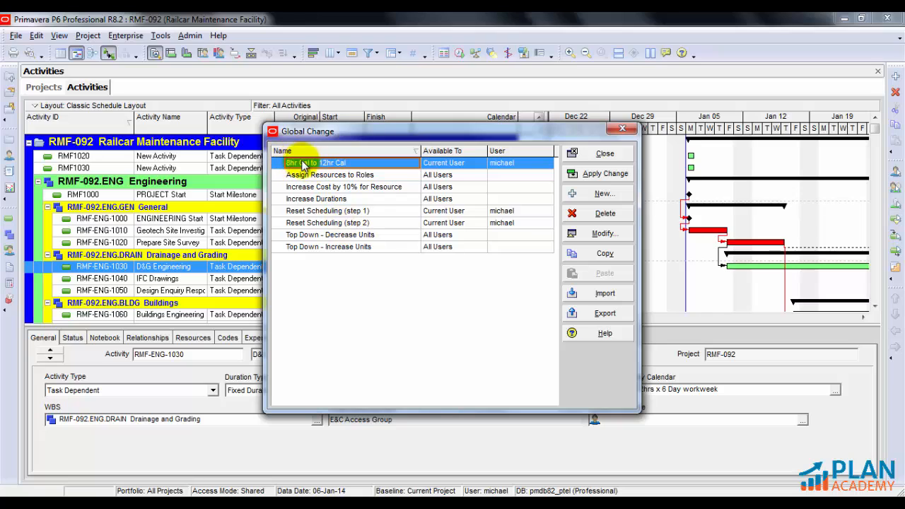
pyautogui.moveTo(325, 175)
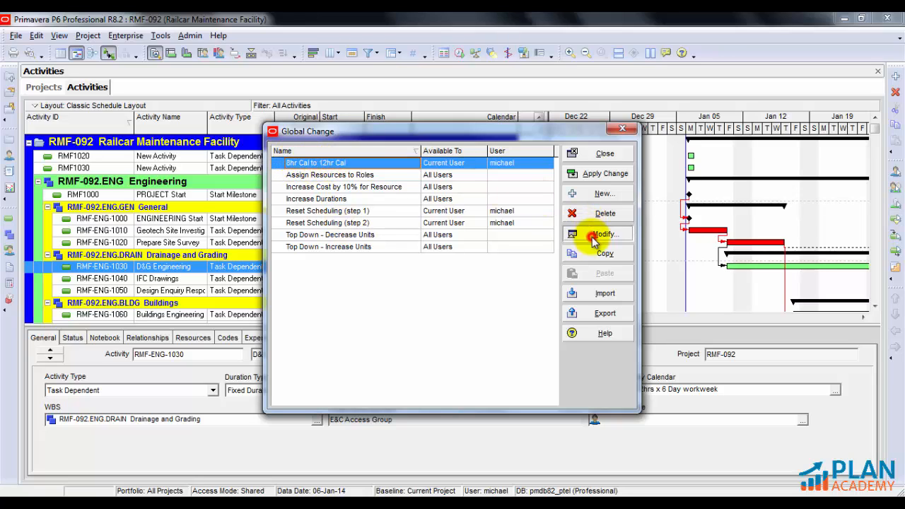
pyautogui.click(597, 233)
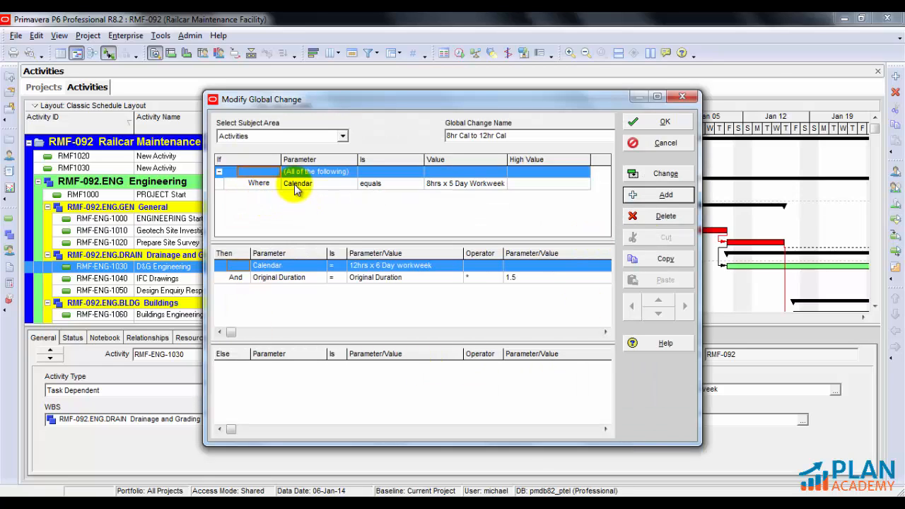
pyautogui.moveTo(471, 188)
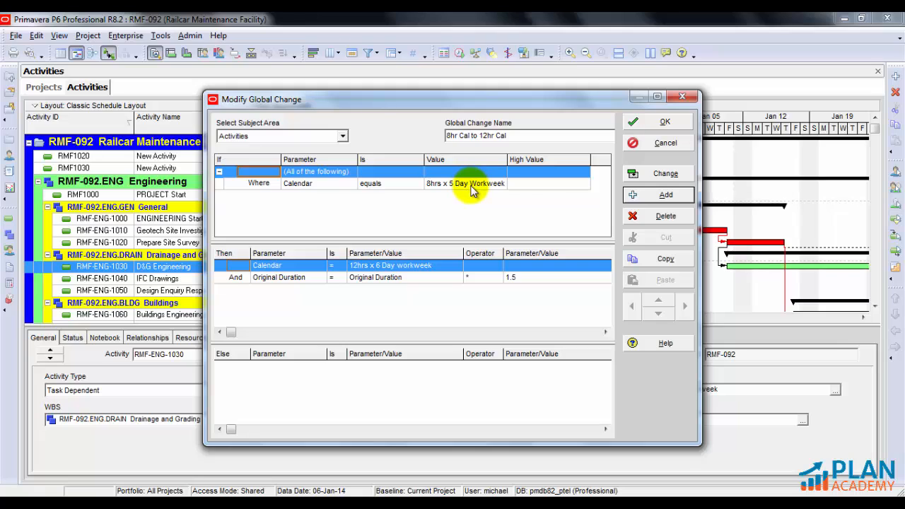
# Inspect the rule: Calendar 8hrs x 5 Day to 12hrs x 6 Day, Original Duration ×1.5.
pyautogui.click(465, 183)
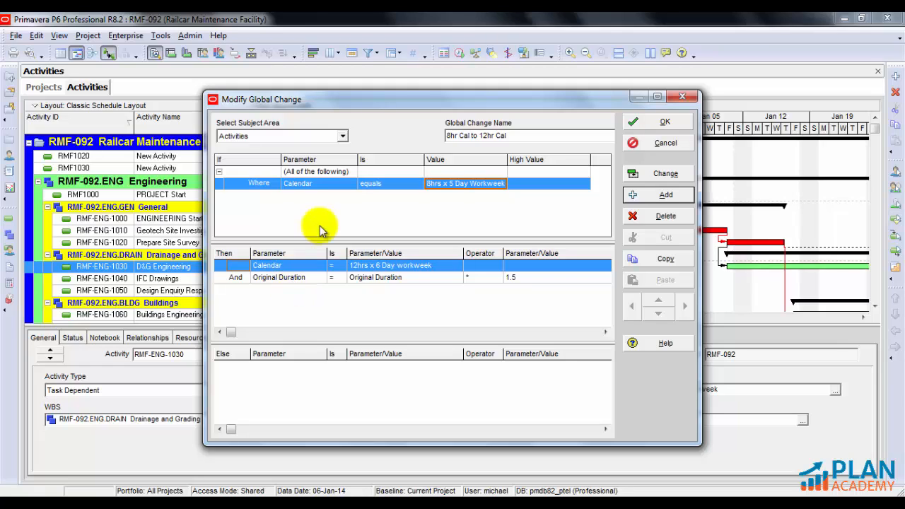
pyautogui.click(373, 265)
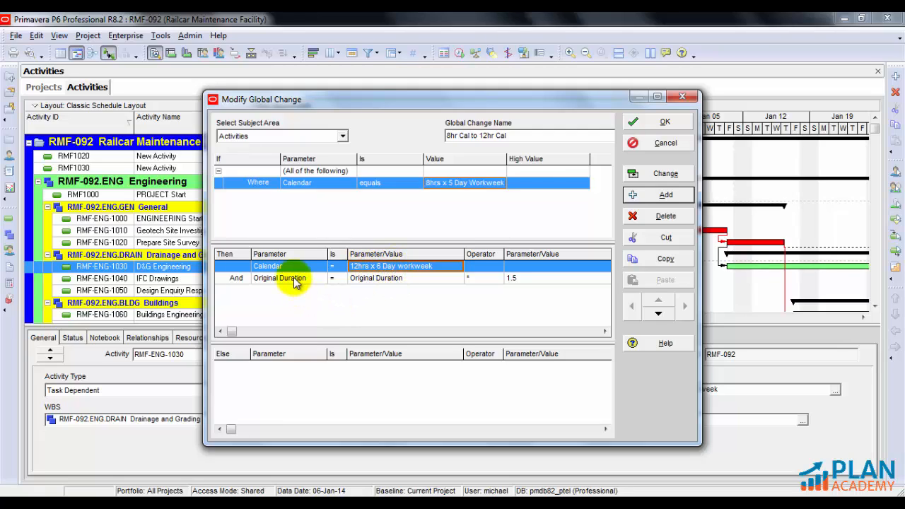
pyautogui.click(279, 277)
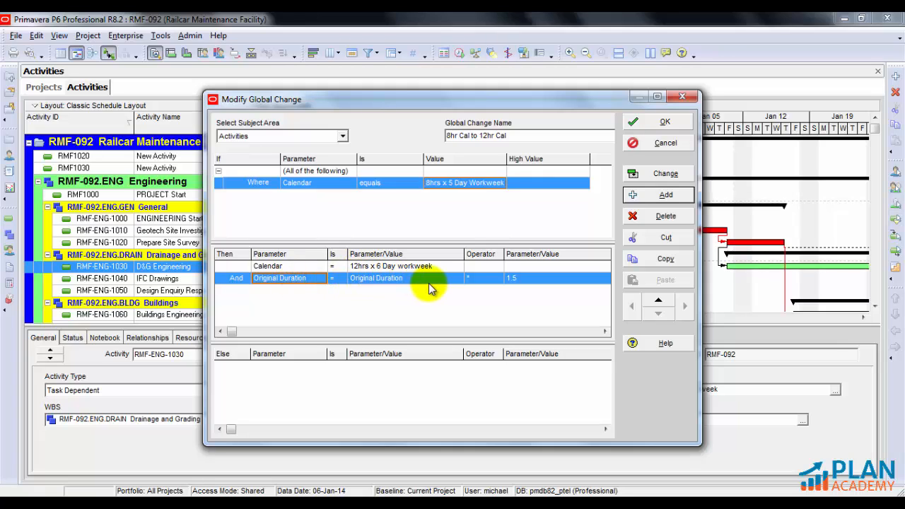
pyautogui.click(523, 277)
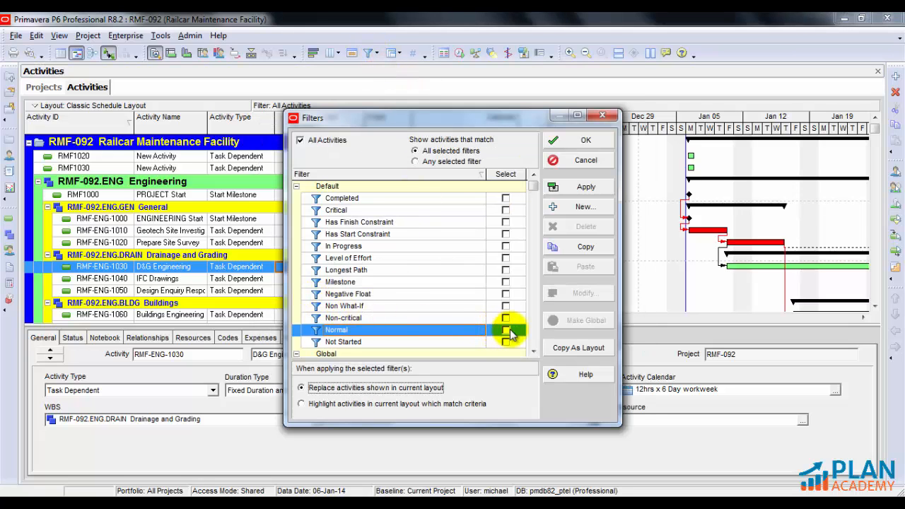
# Apply the Normal activities filter to hide milestones.
pyautogui.click(504, 330)
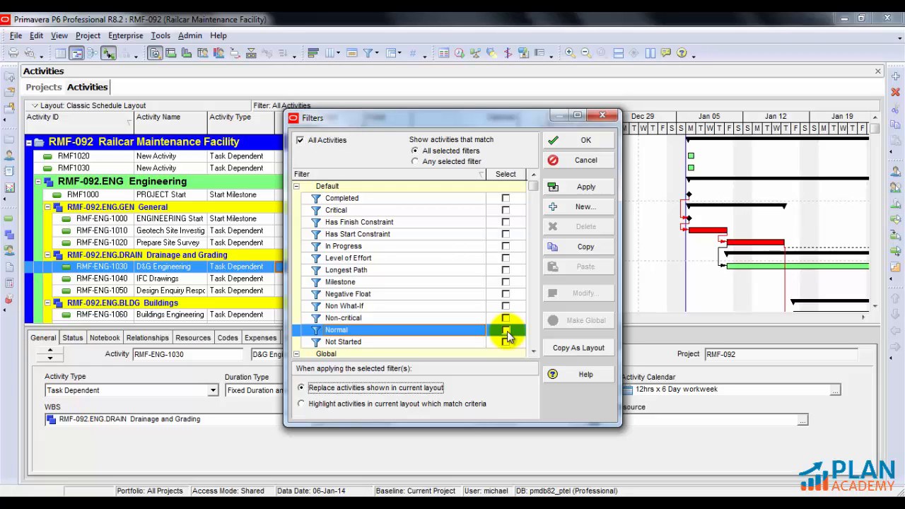
pyautogui.click(586, 139)
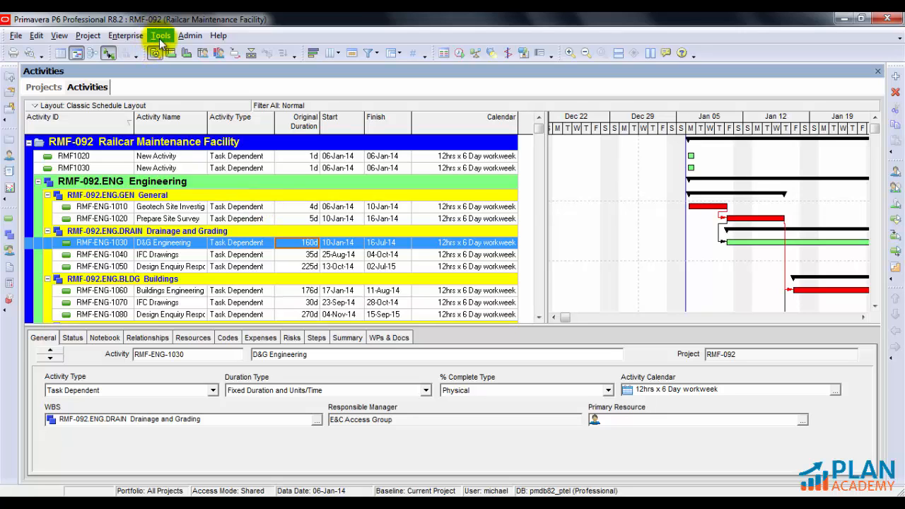
pyautogui.moveTo(157, 51)
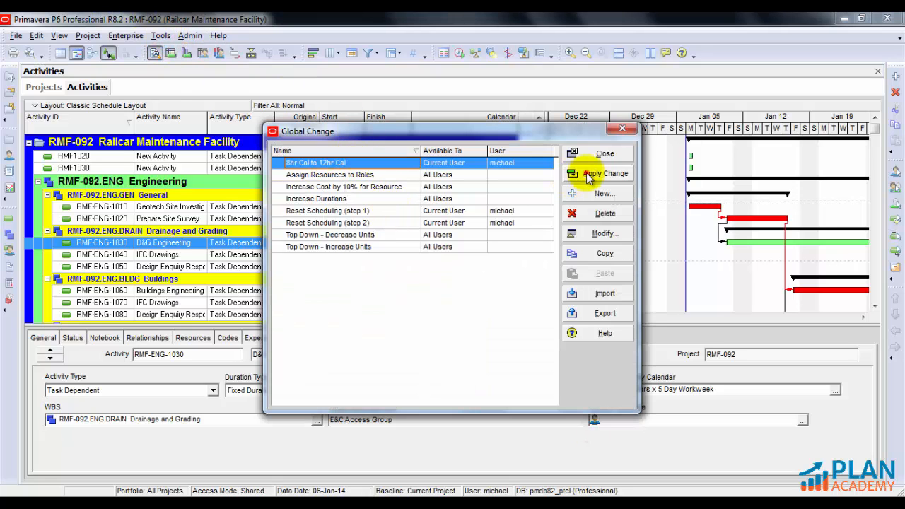
# Apply the '8hr Cal to 12hr Cal' change and review the report (e.g., 160d to 240d).
pyautogui.click(605, 173)
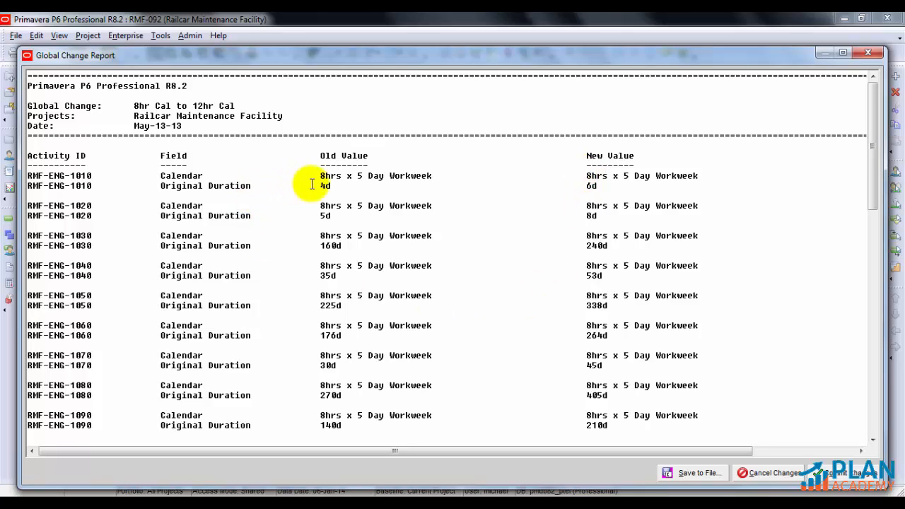
pyautogui.moveTo(834, 472)
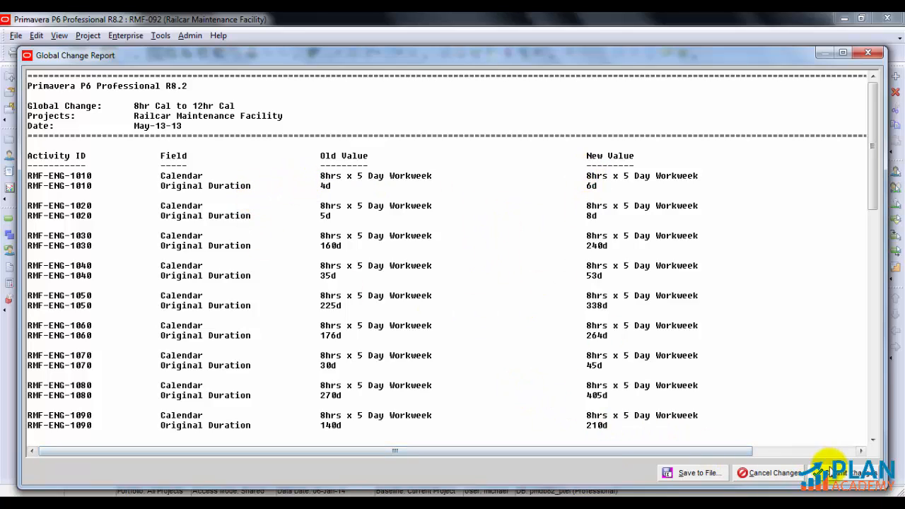